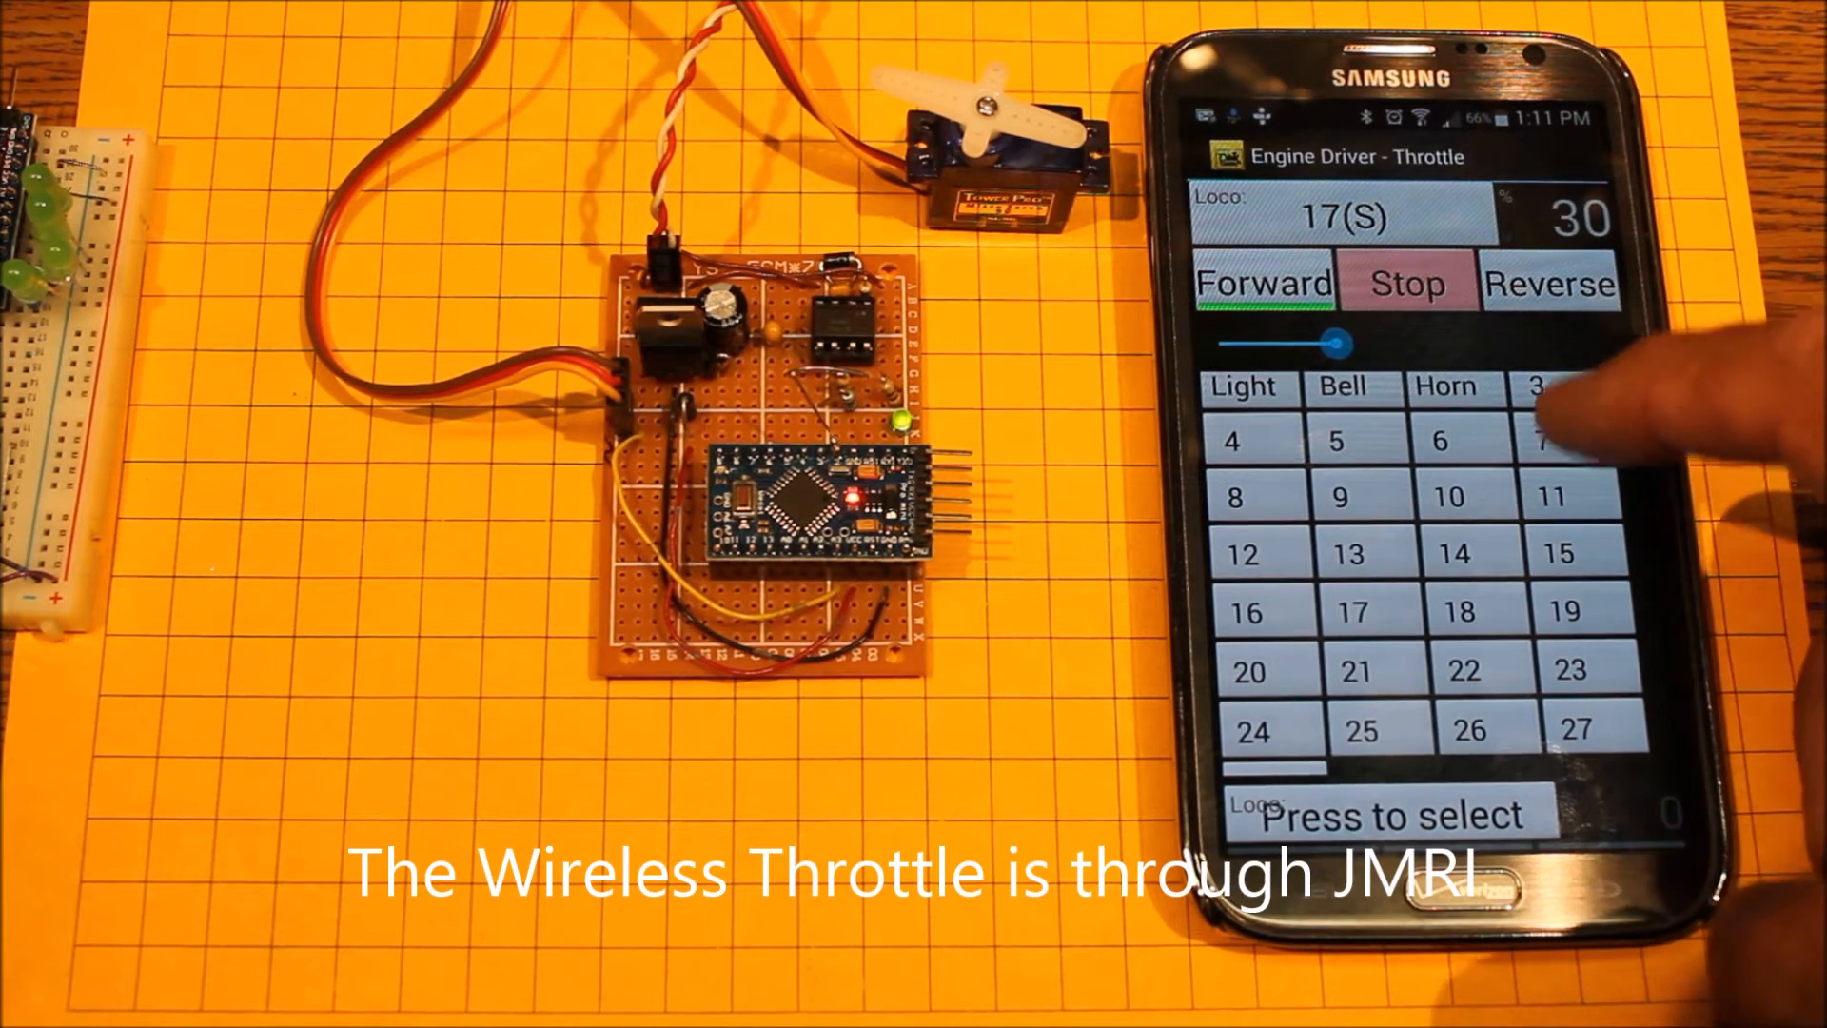
# - Toggle F7 and F11 to swing the servo arm, switching F11 off again to leave nothing active
pyautogui.click(1569, 440)
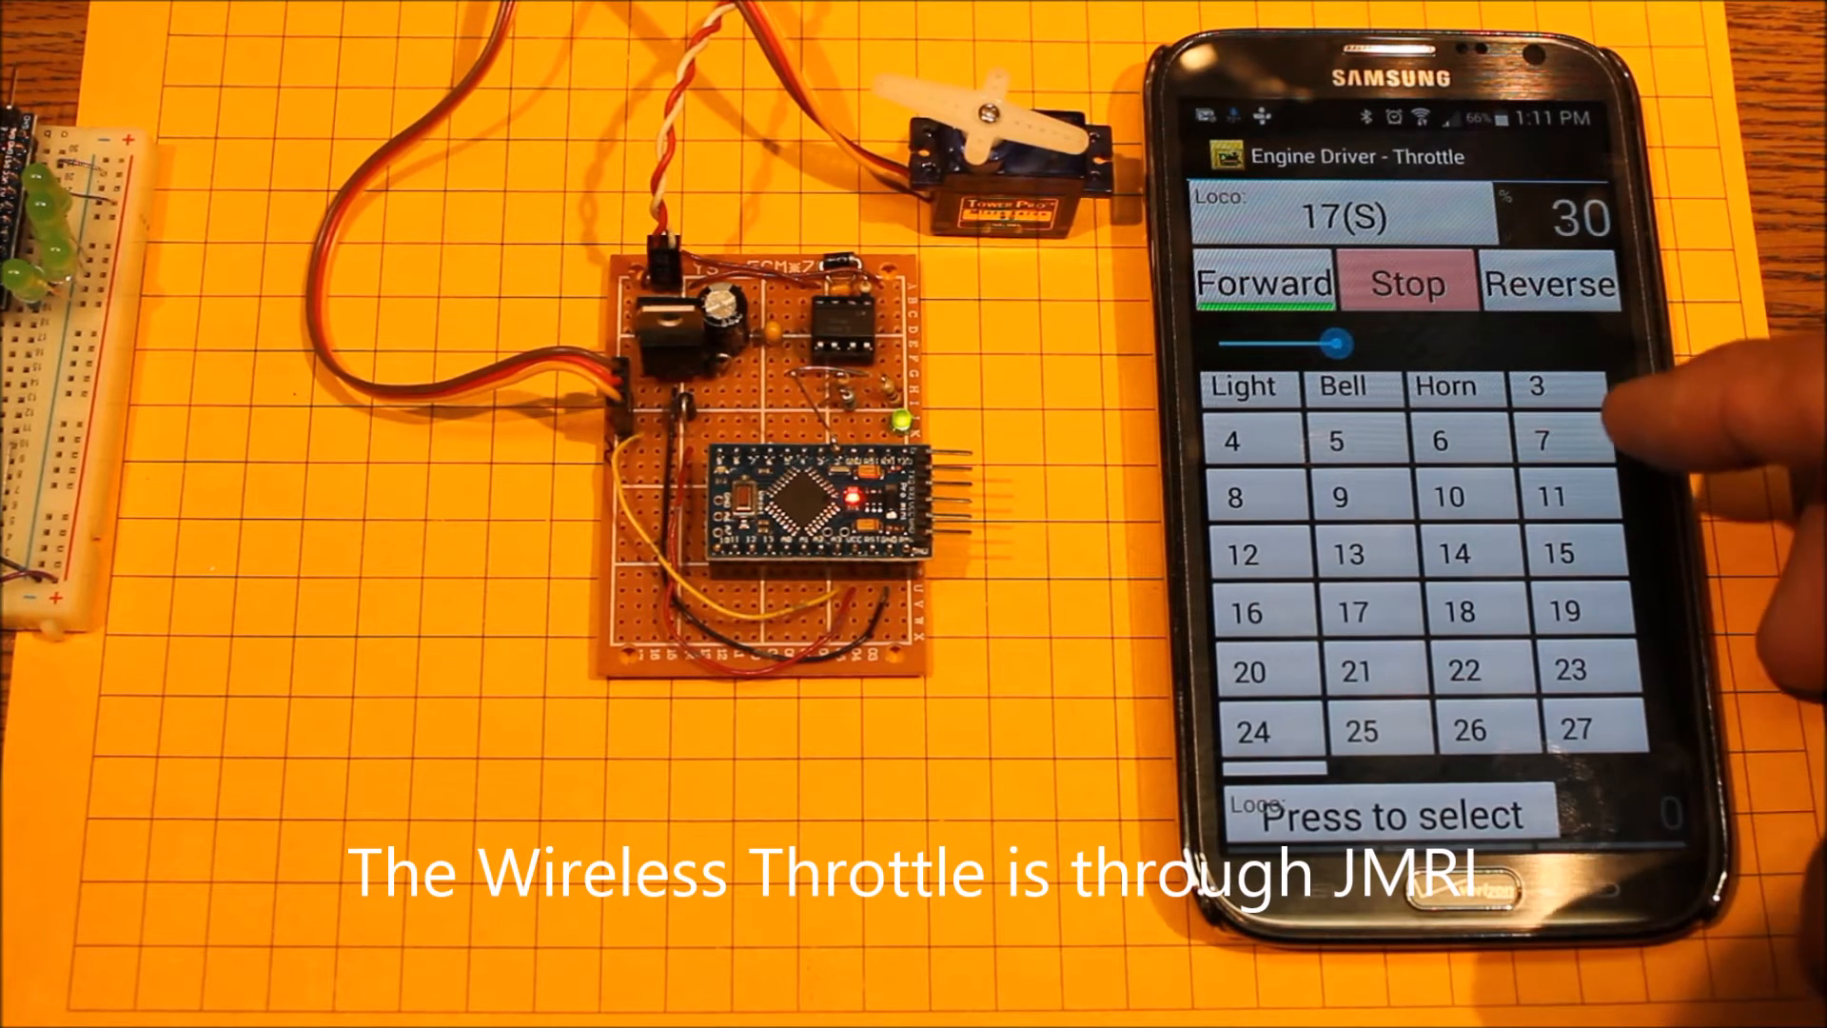
pyautogui.click(1439, 440)
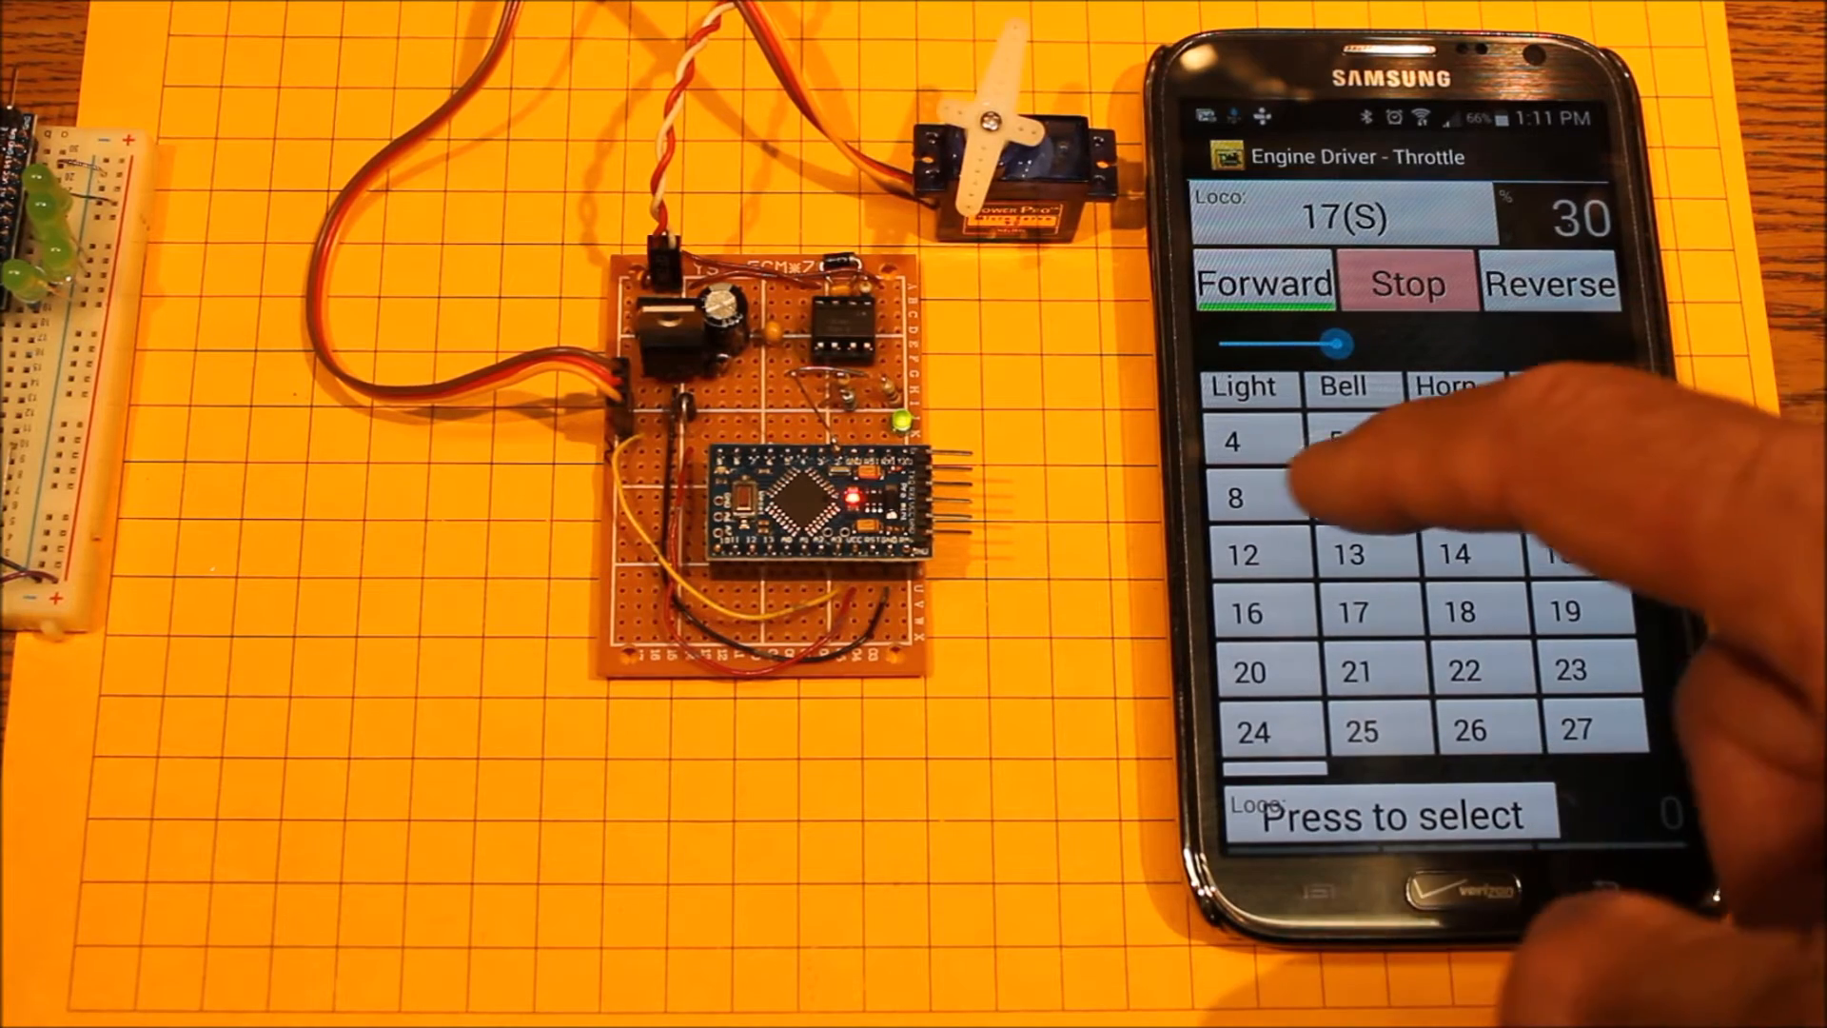
pyautogui.click(1241, 497)
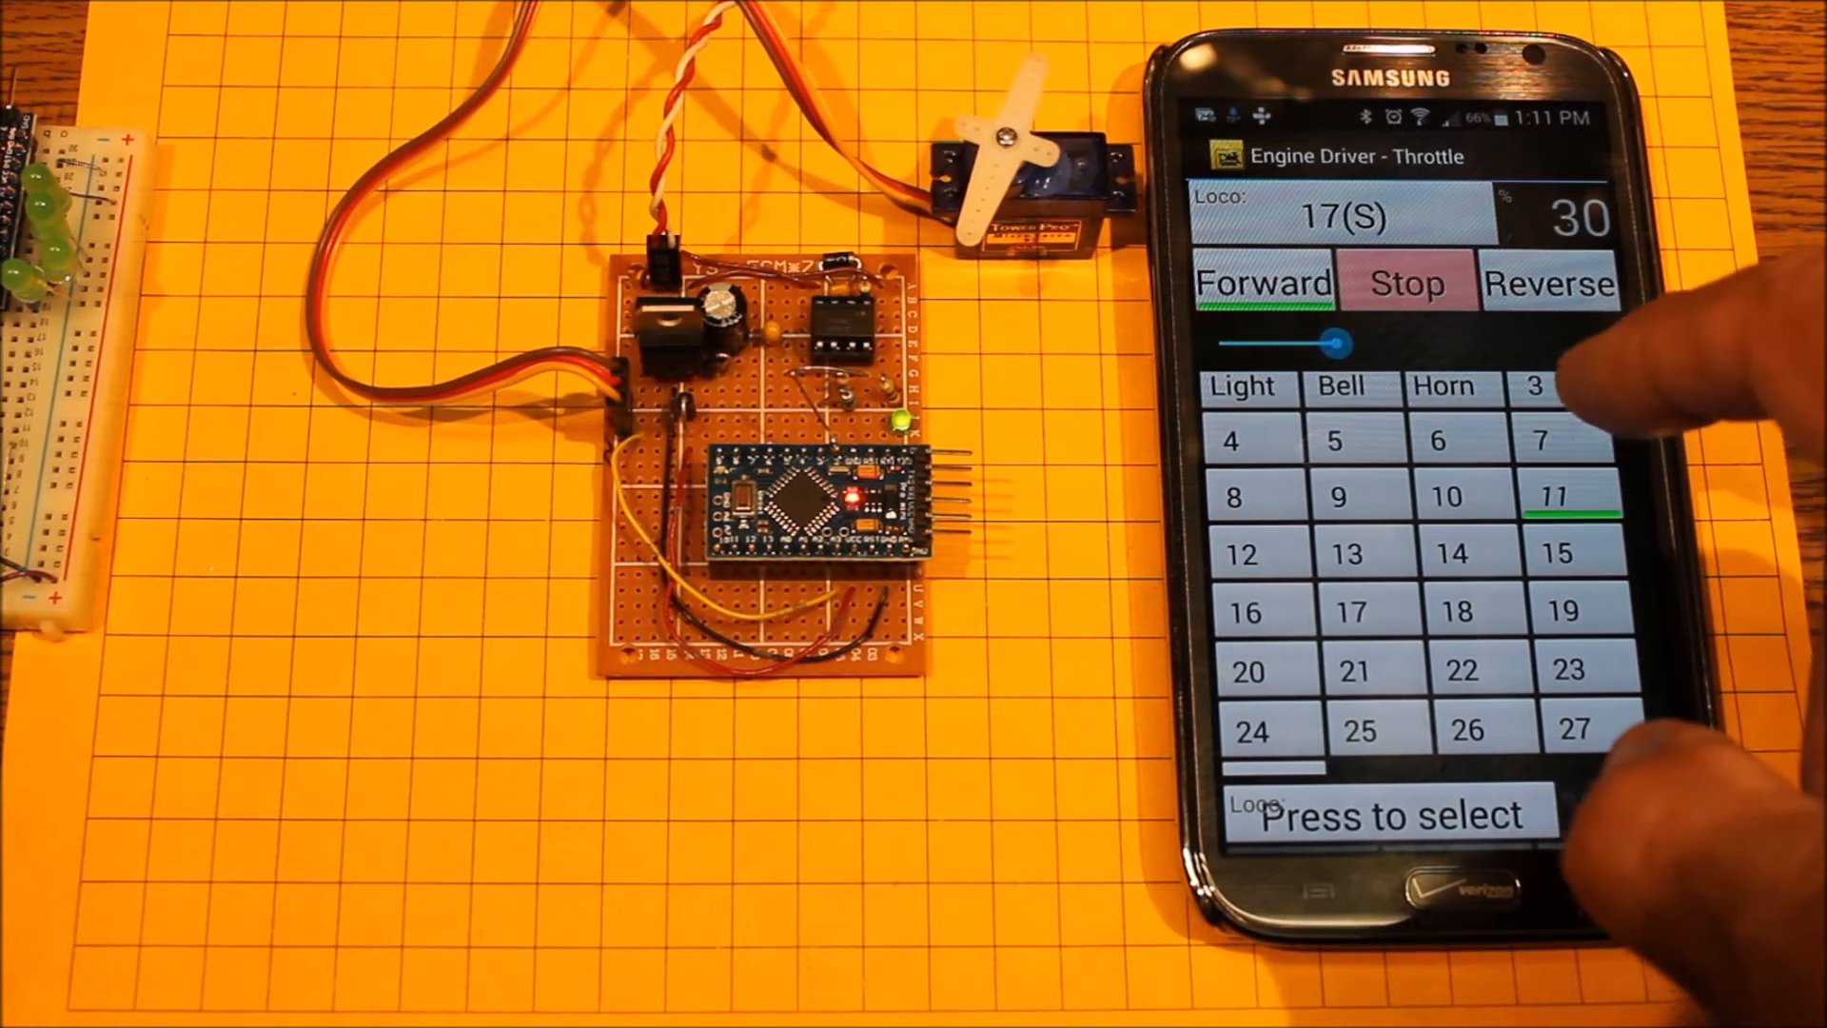
pyautogui.click(1542, 440)
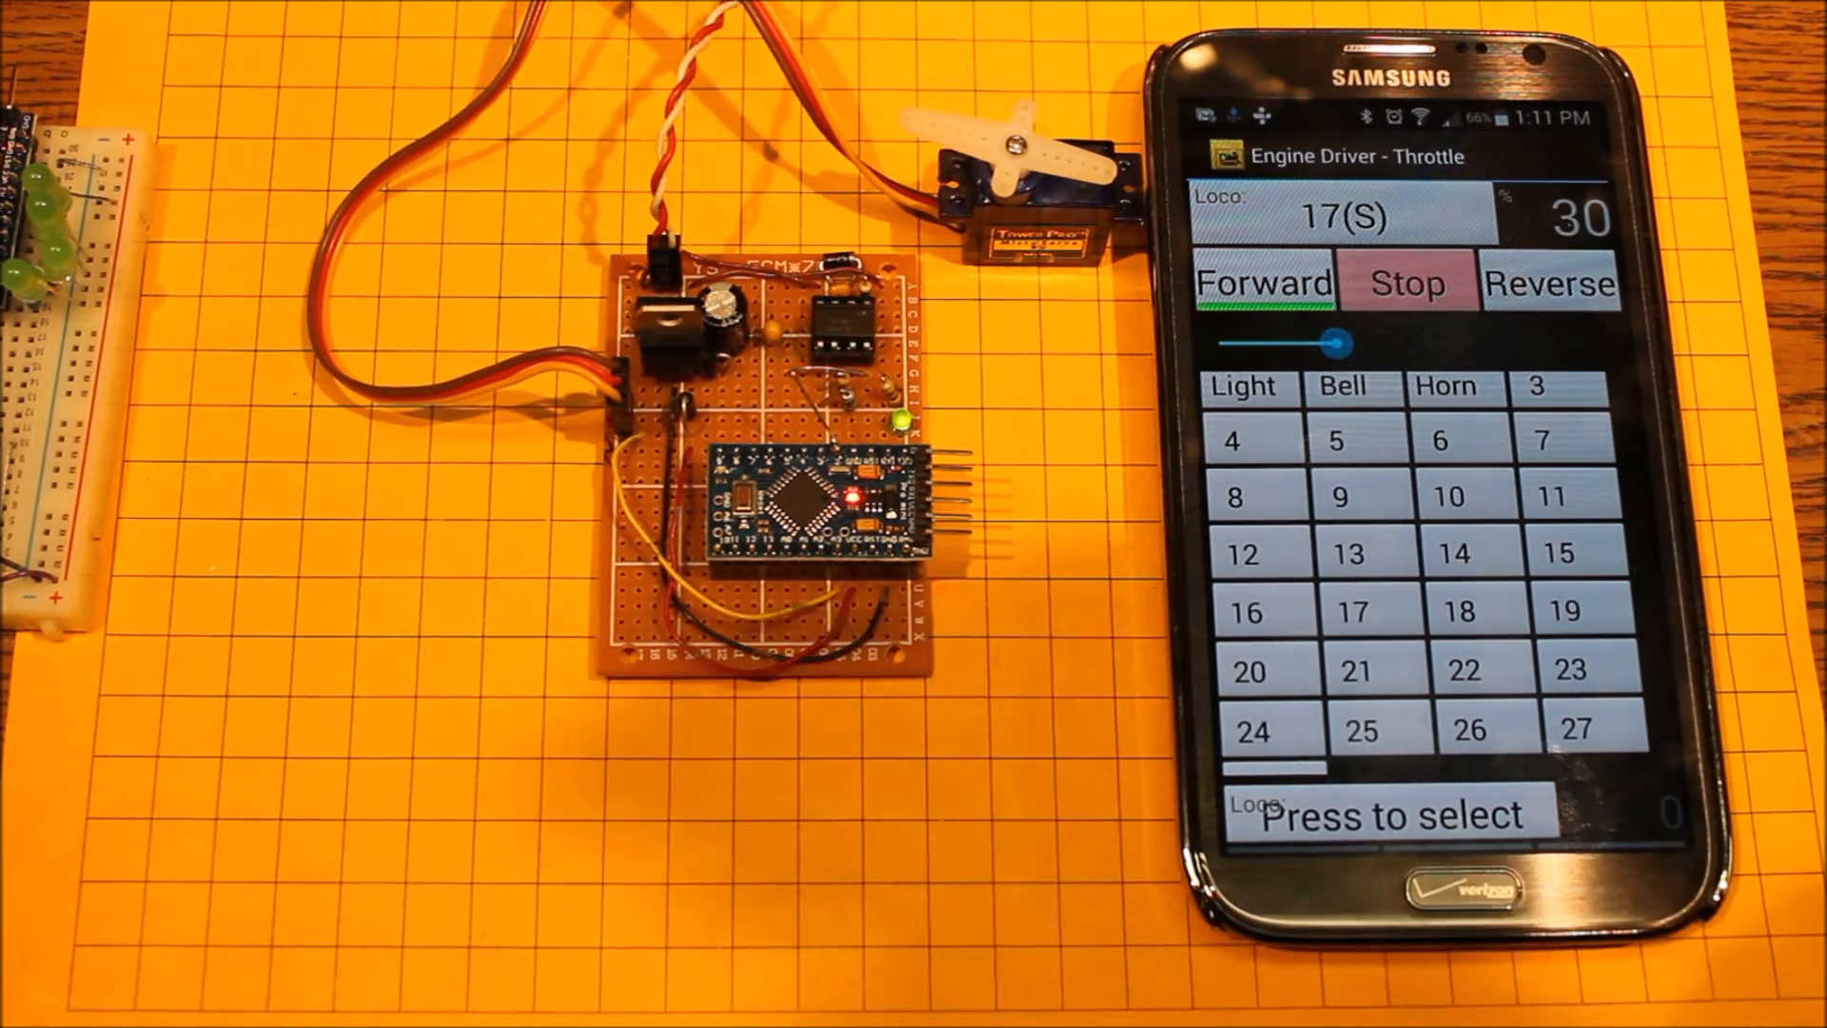
pyautogui.click(1544, 439)
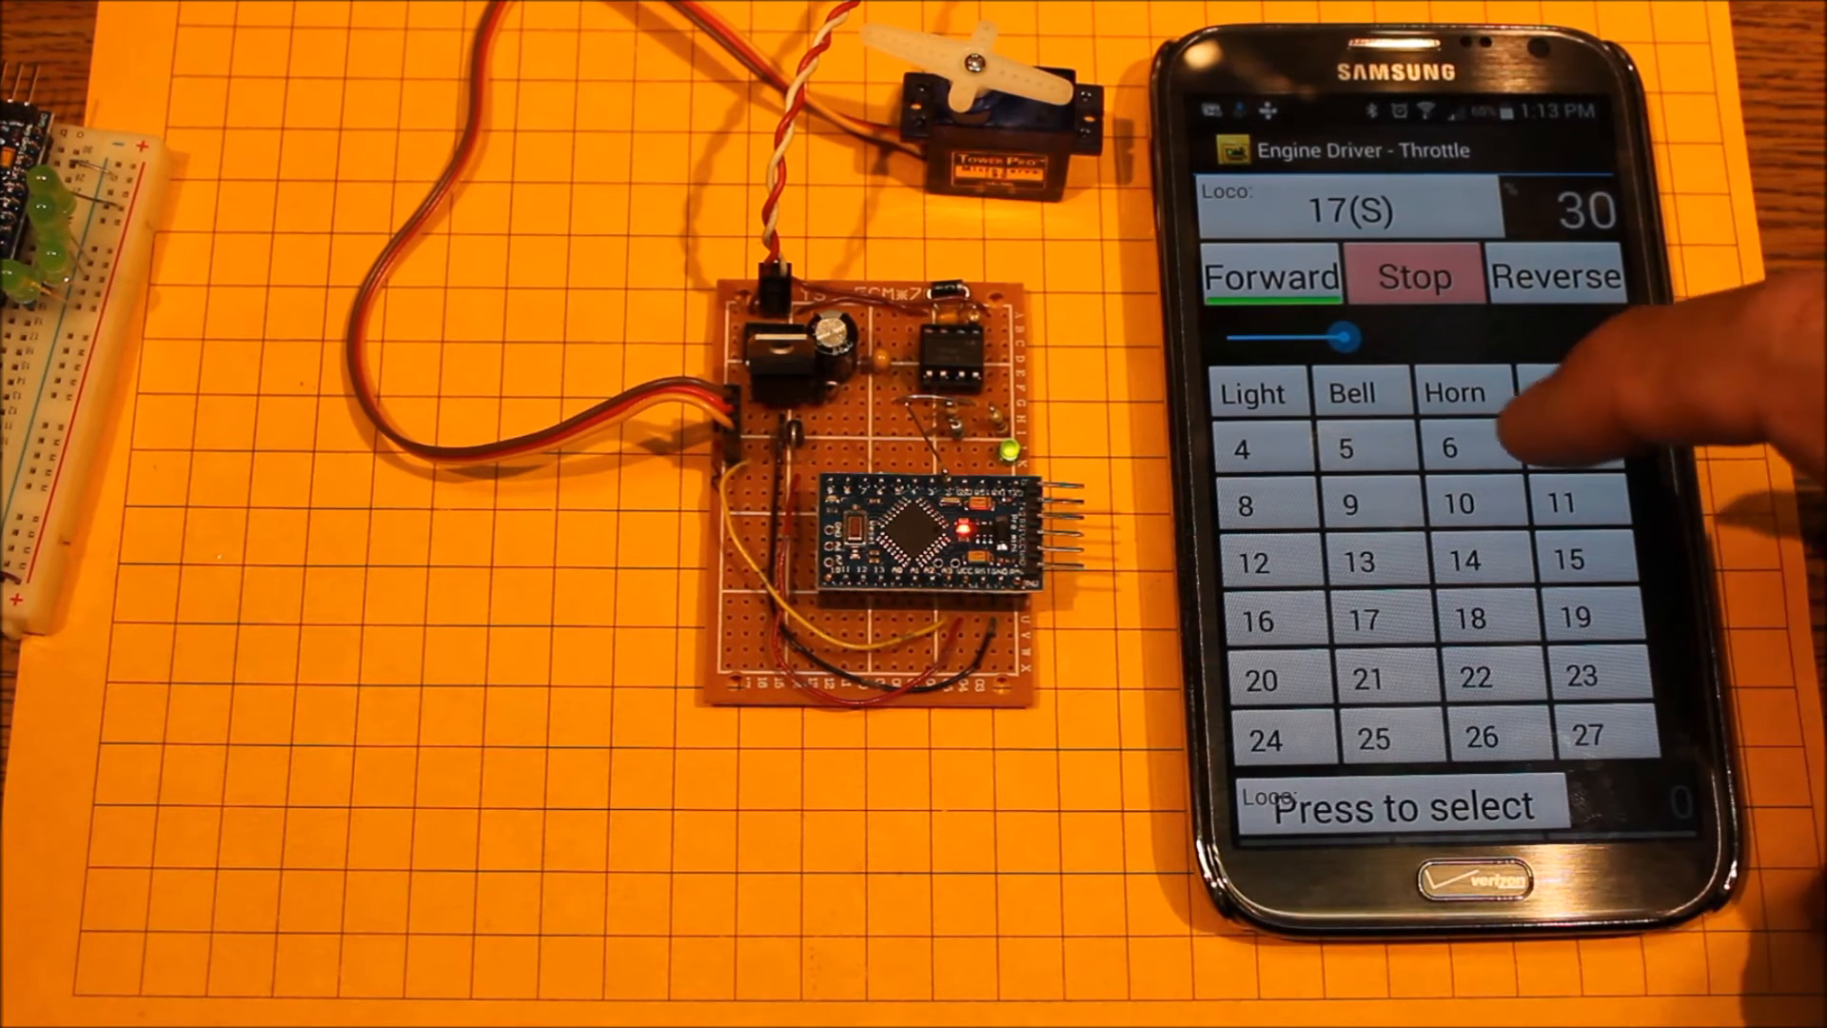
# - Toggle throttle functions, leaving F8 on so the servo arm settles at a new position
pyautogui.click(1449, 450)
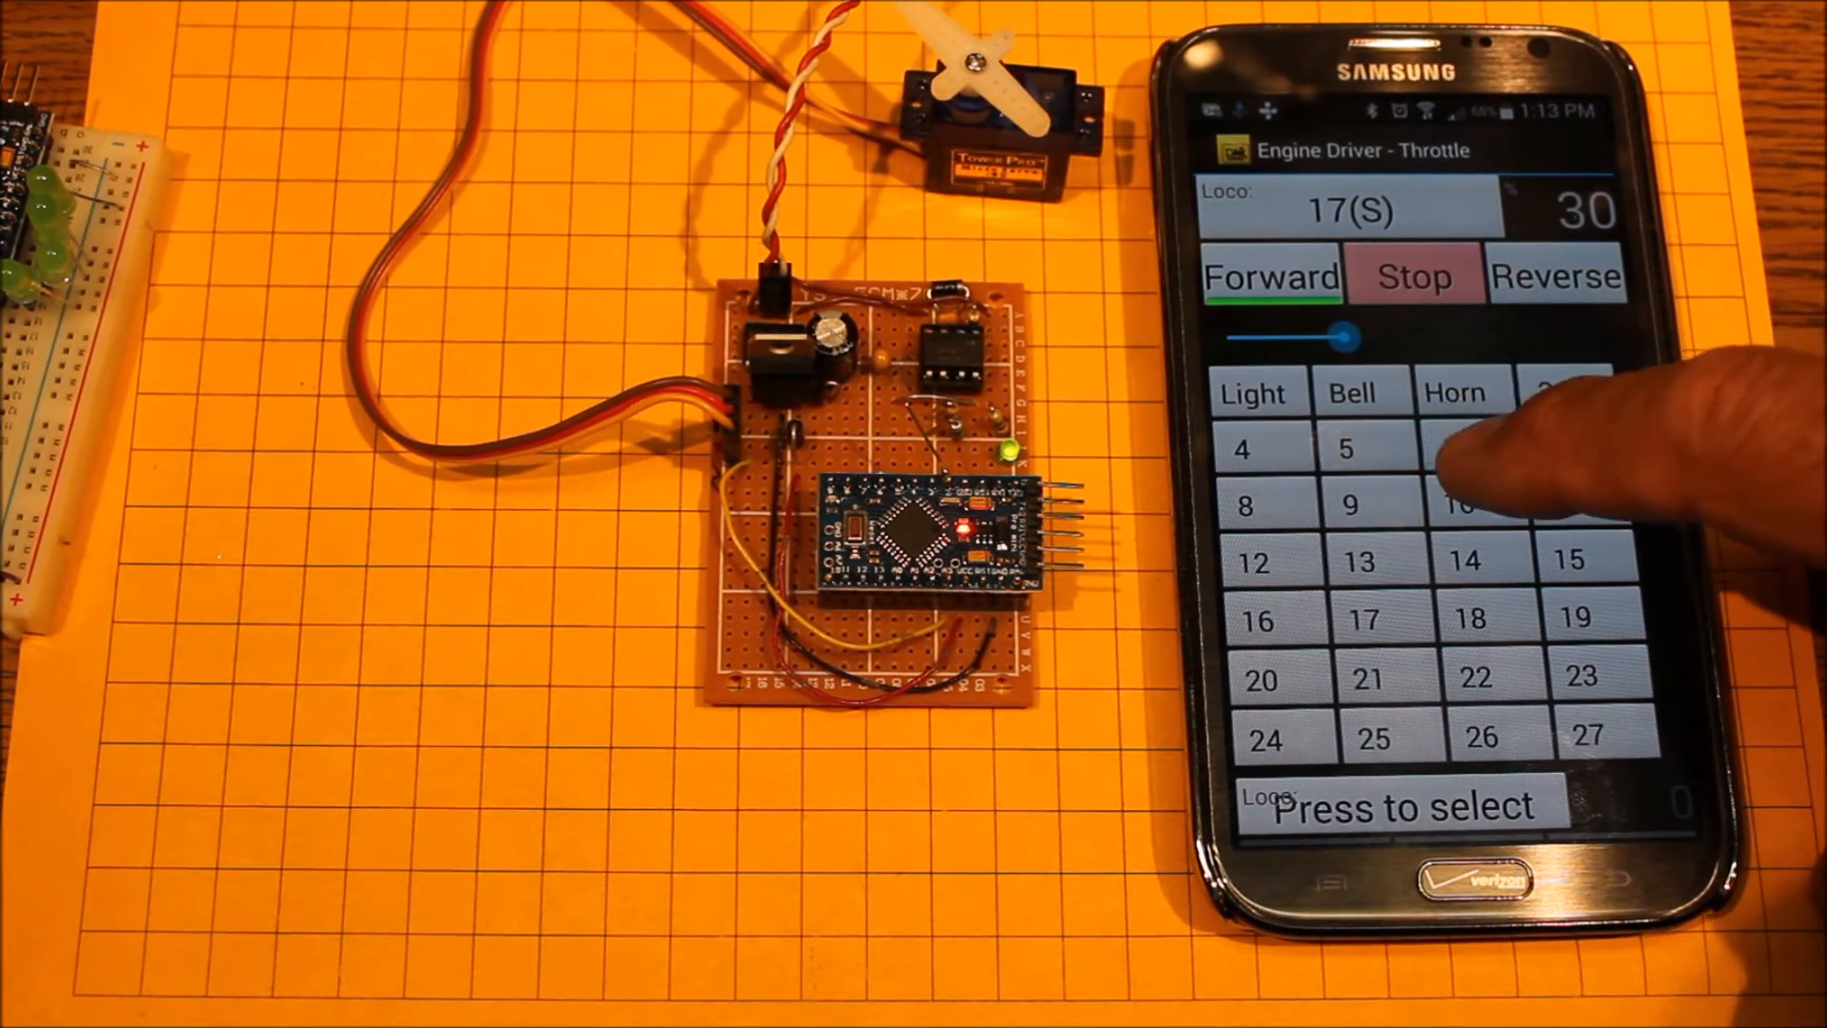
pyautogui.click(1561, 449)
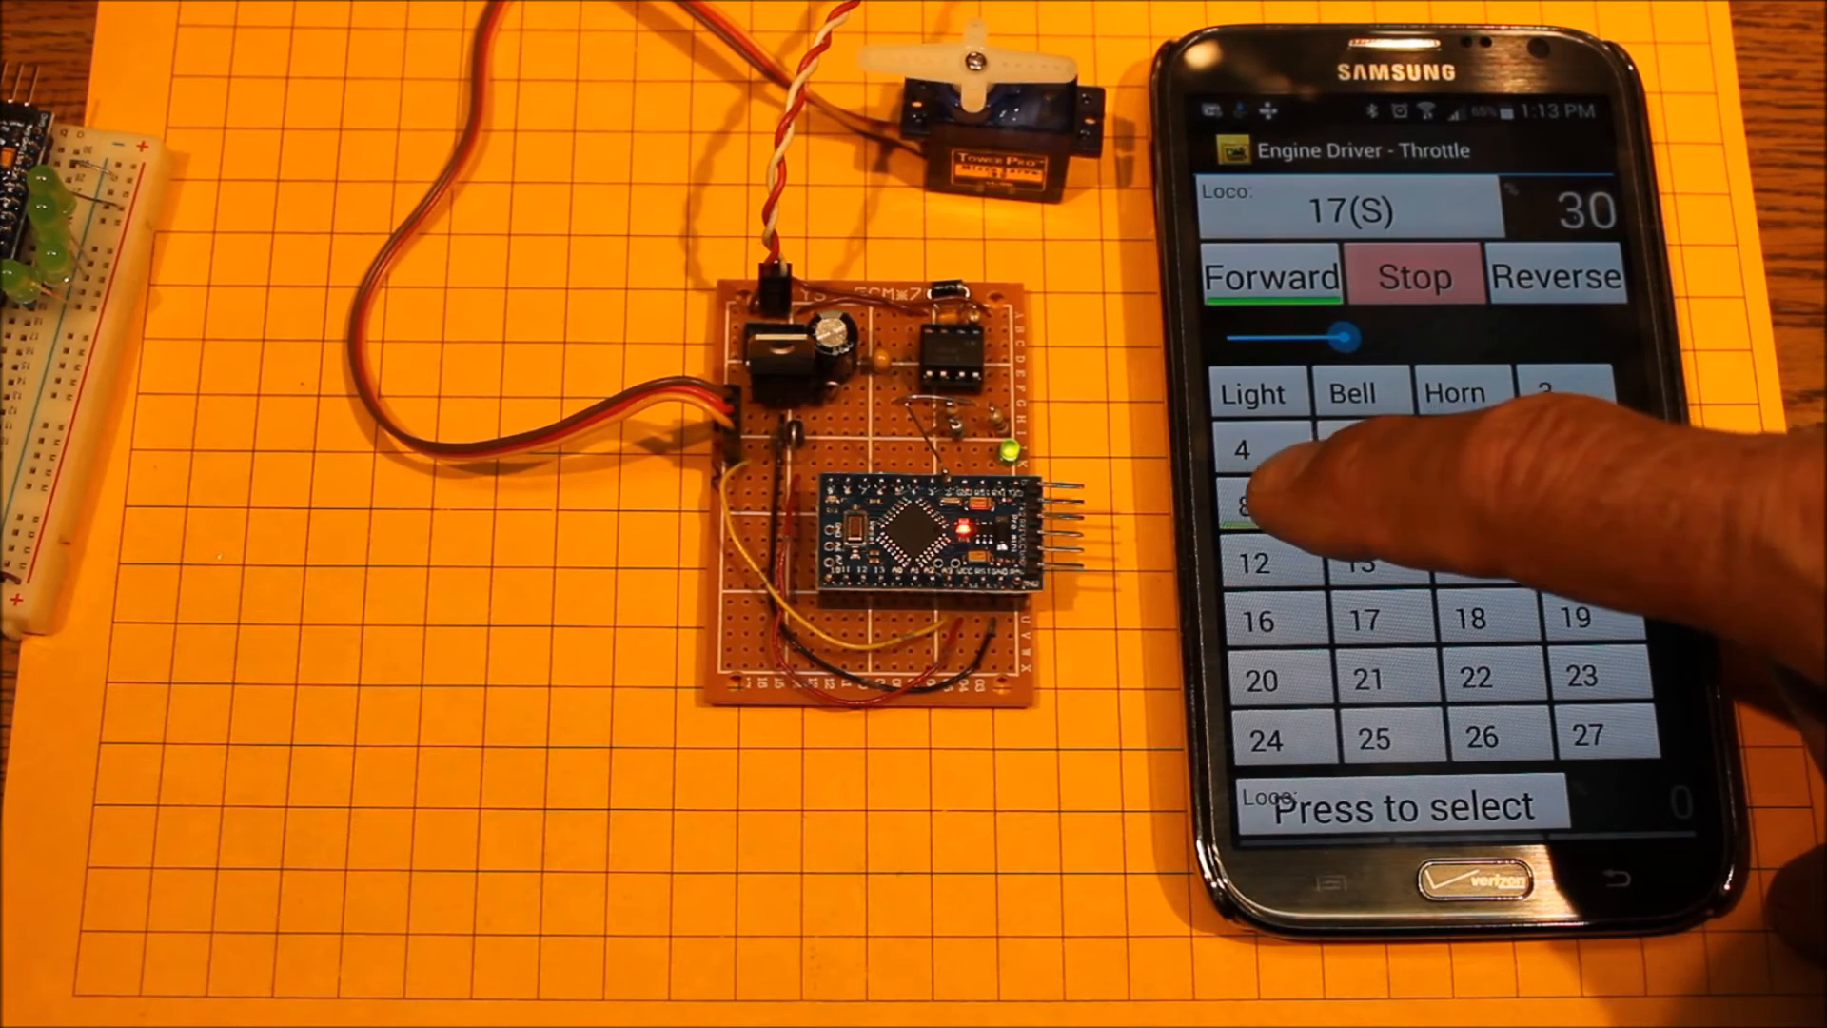
pyautogui.click(1249, 505)
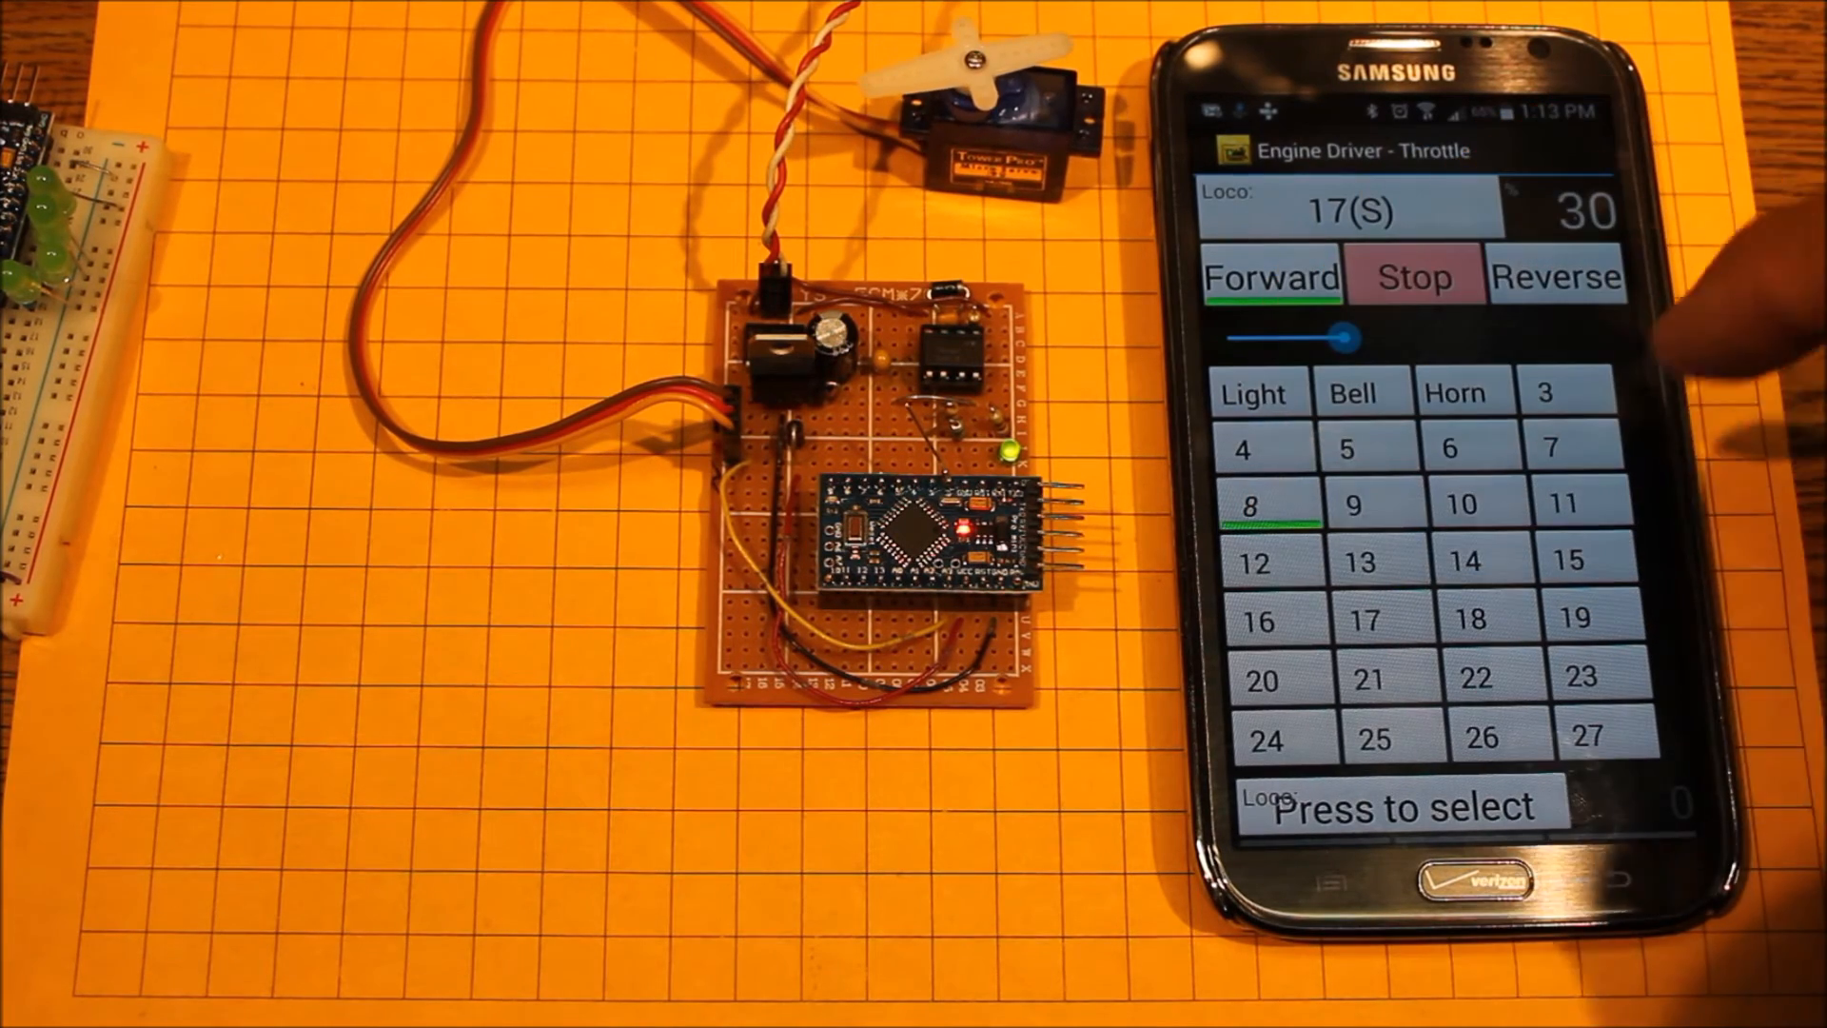